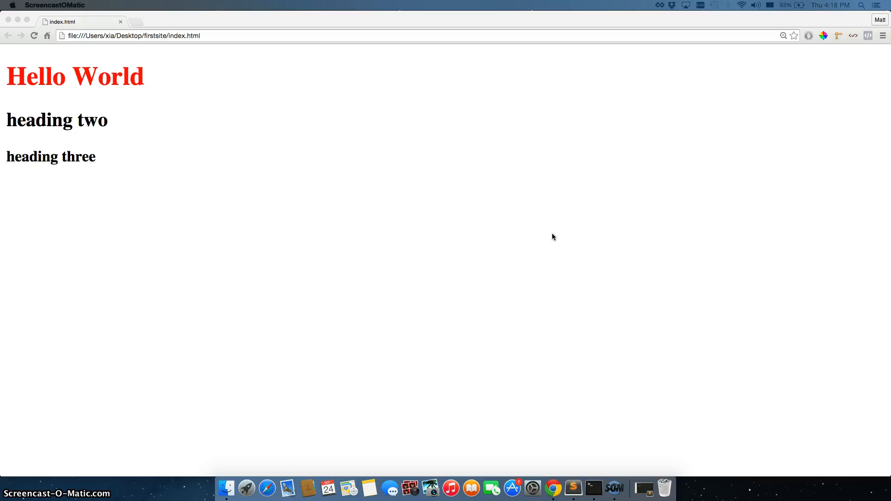
pyautogui.moveTo(218, 18)
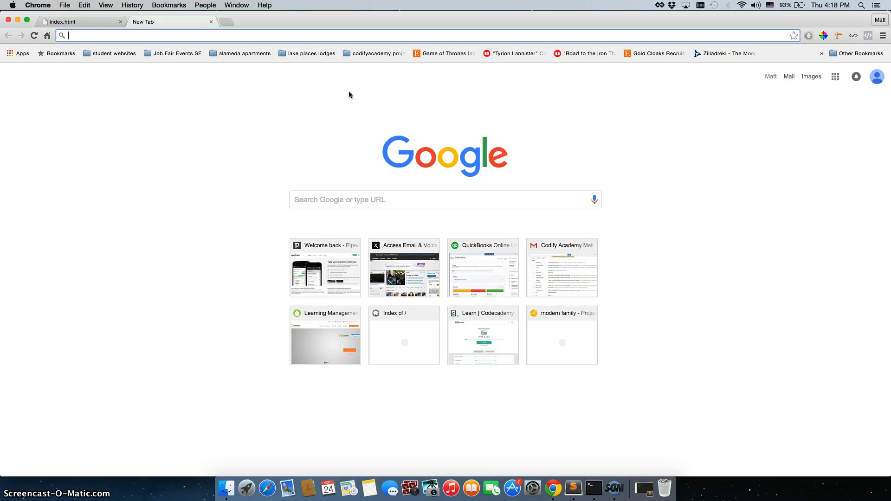
# Step: Search the web for 'w3 sub tag' from the address bar
pyautogui.write('w3')
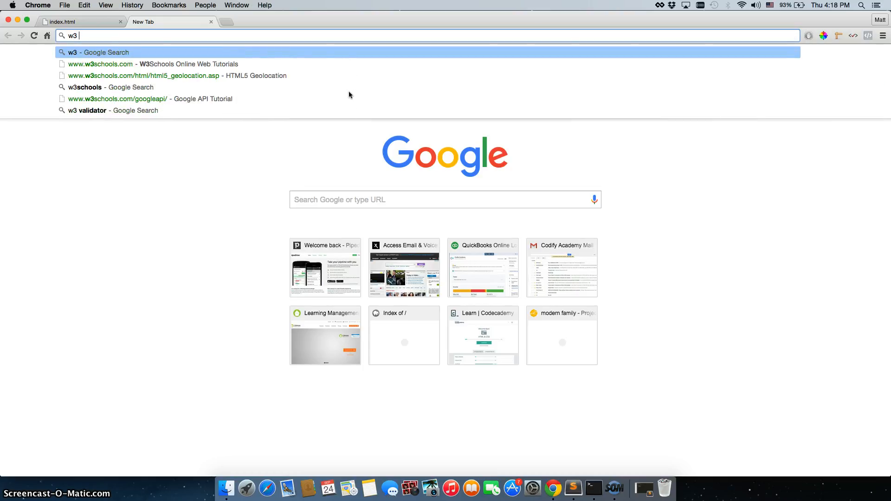
pyautogui.write('sub tag')
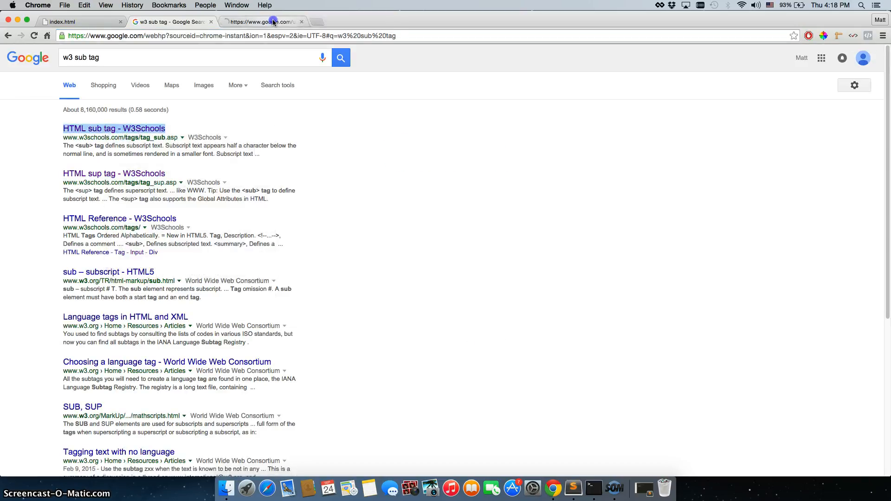
# Step: Skim the W3Schools HTML sub tag page, then close the extra tabs to return to index.html
pyautogui.click(113, 129)
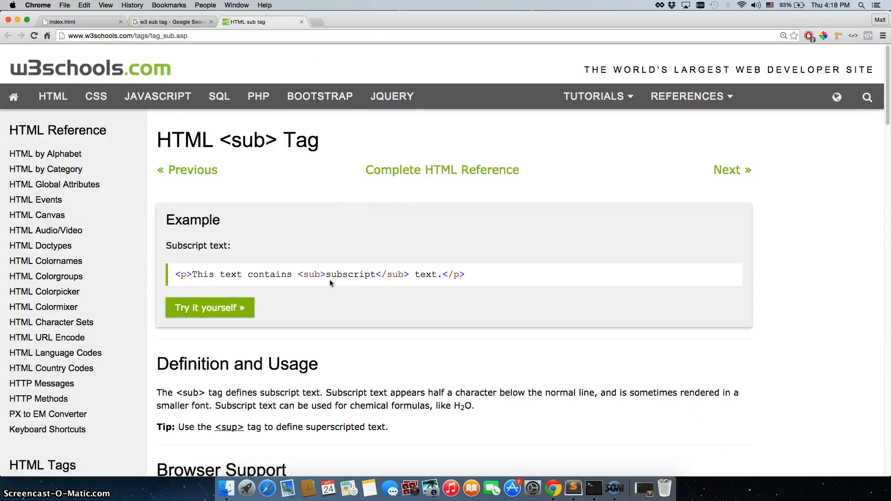
pyautogui.scroll(-3)
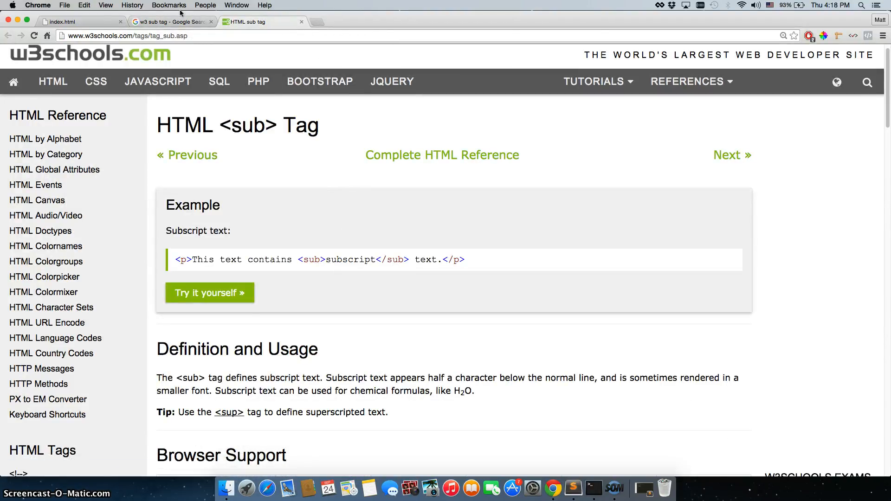
pyautogui.click(171, 22)
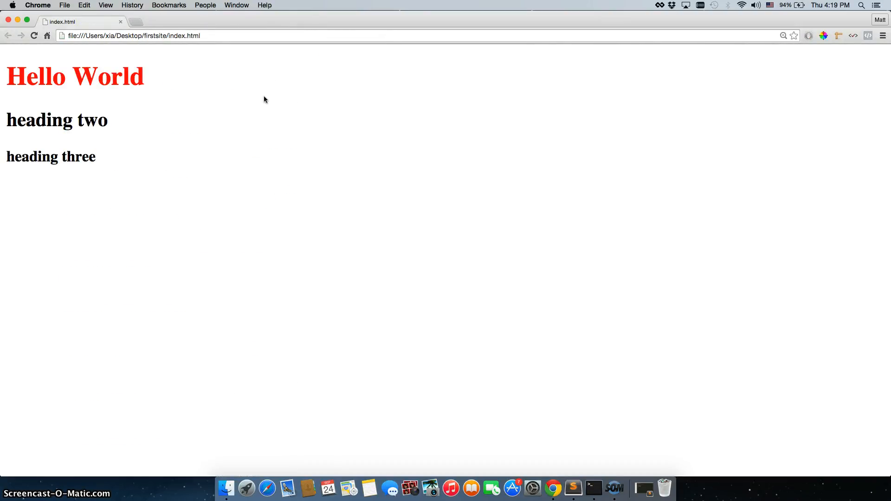
# Step: Open DevTools on the Hello World h1 to view its red color rule from main.css
pyautogui.rightClick(108, 77)
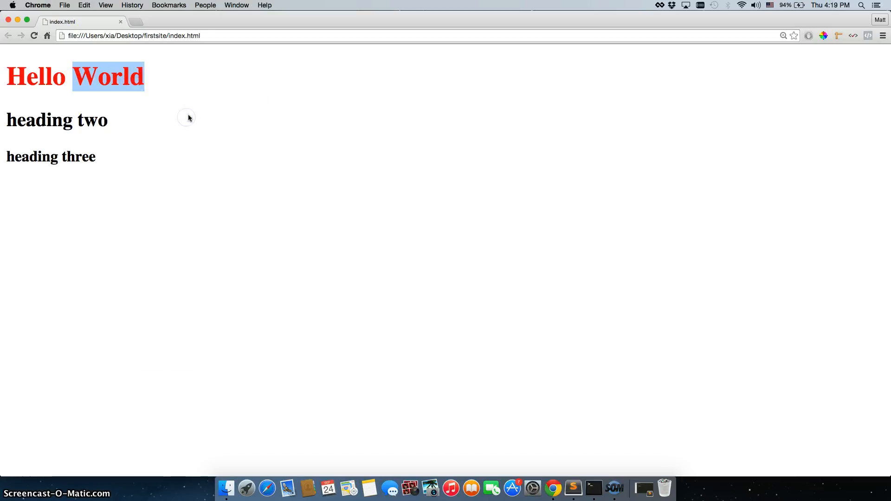
pyautogui.press('F12')
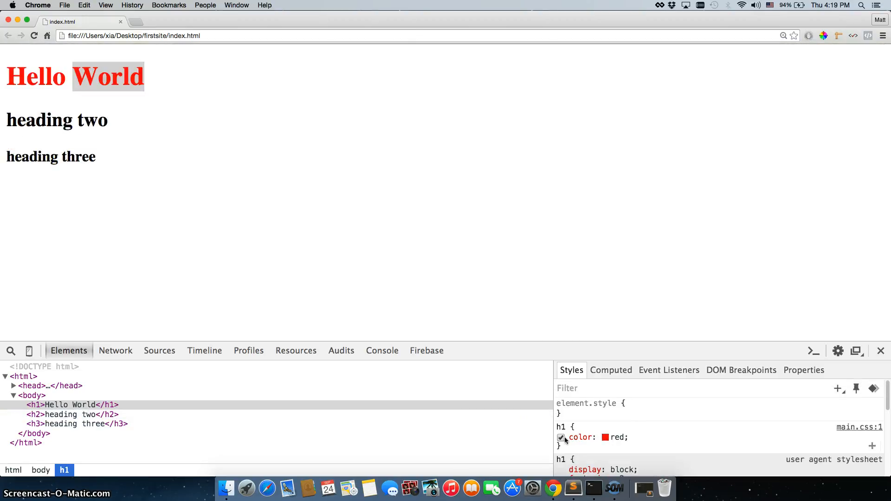
pyautogui.moveTo(84, 405)
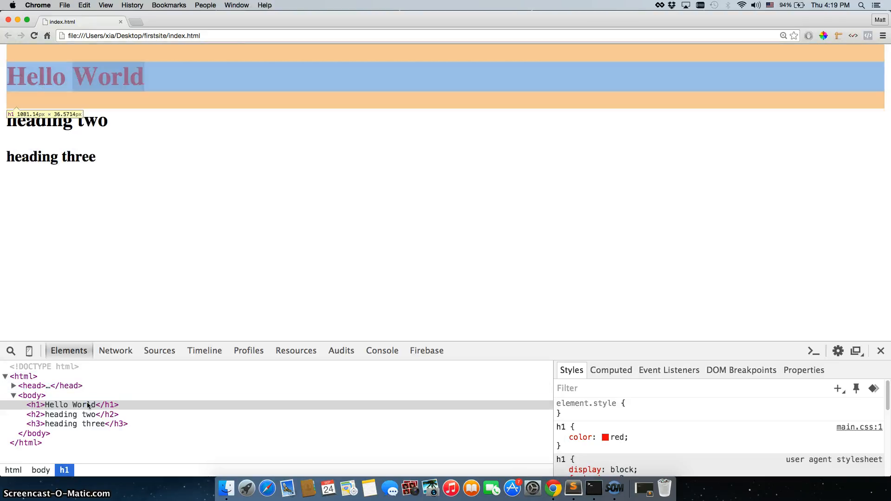
pyautogui.doubleClick(68, 405)
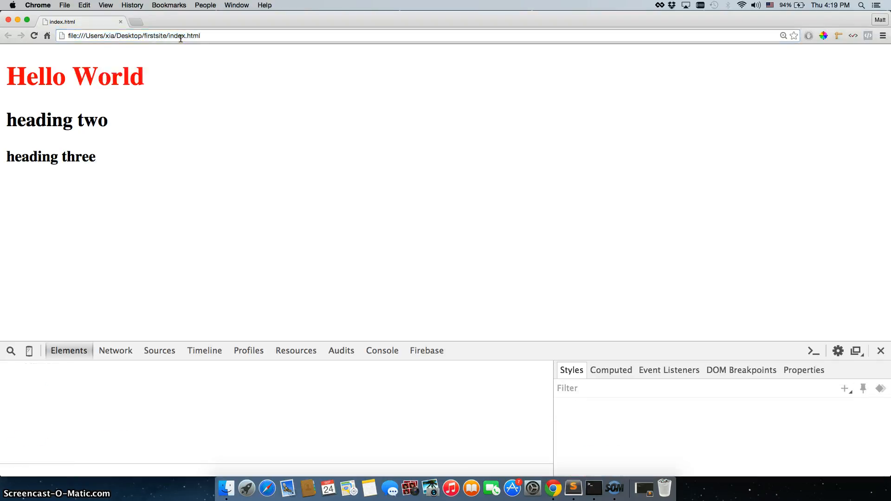
pyautogui.click(68, 405)
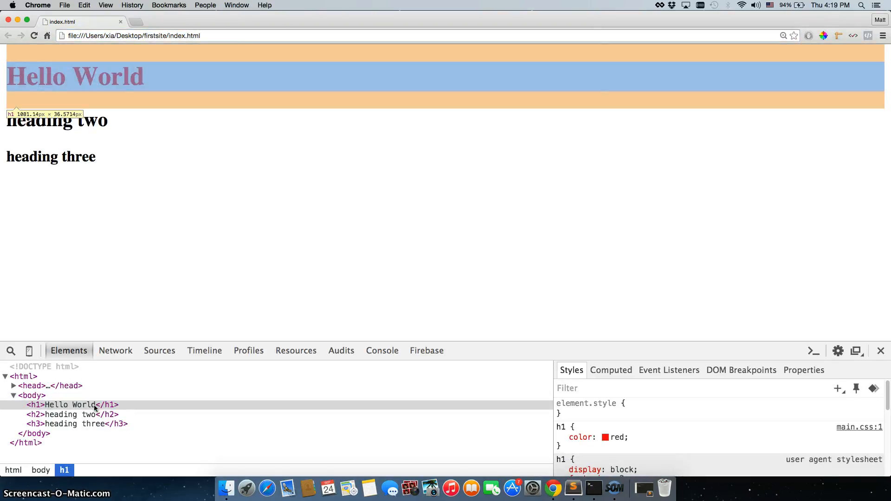
pyautogui.rightClick(57, 414)
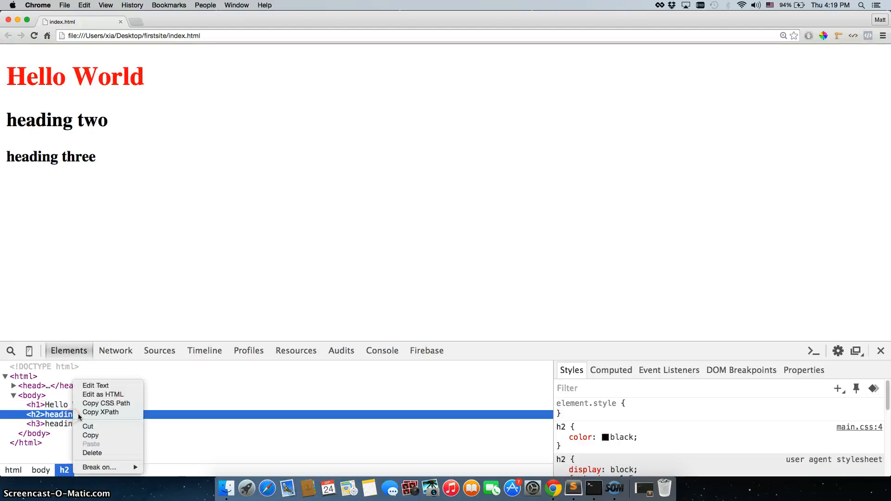
pyautogui.moveTo(92, 453)
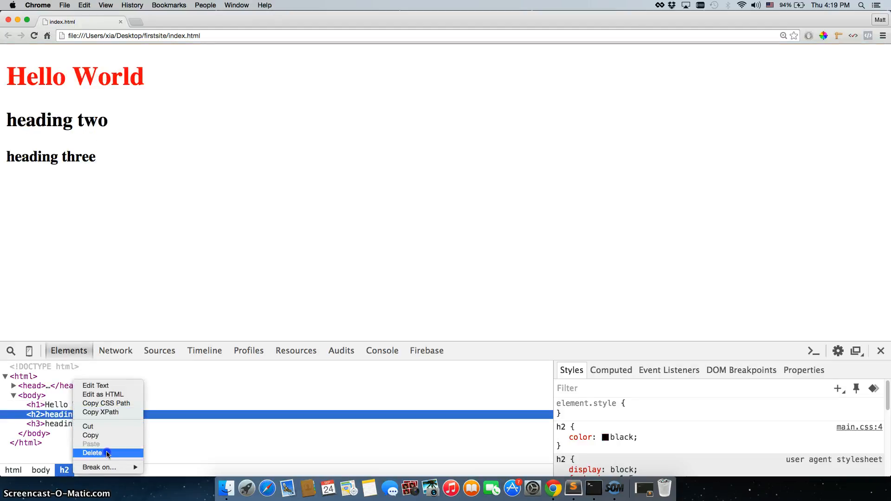
pyautogui.click(92, 453)
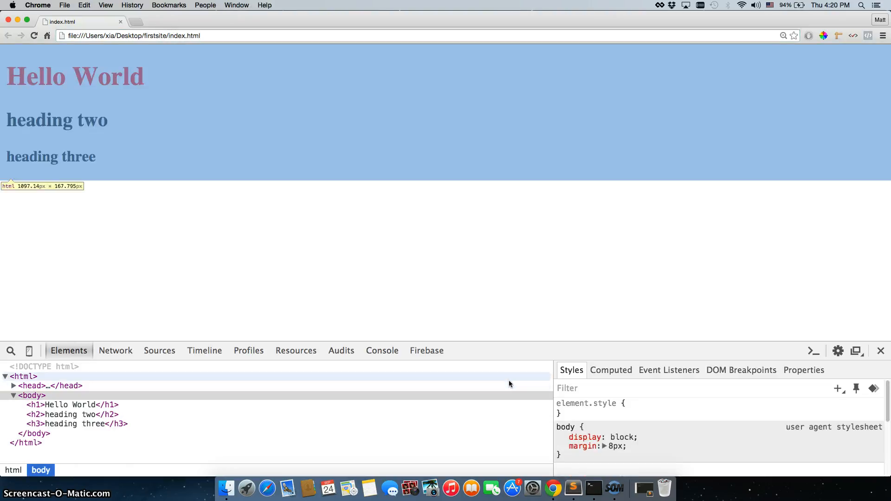
# Step: In the h1 rule, change color from red to green and add font-size: 50px
pyautogui.click(74, 405)
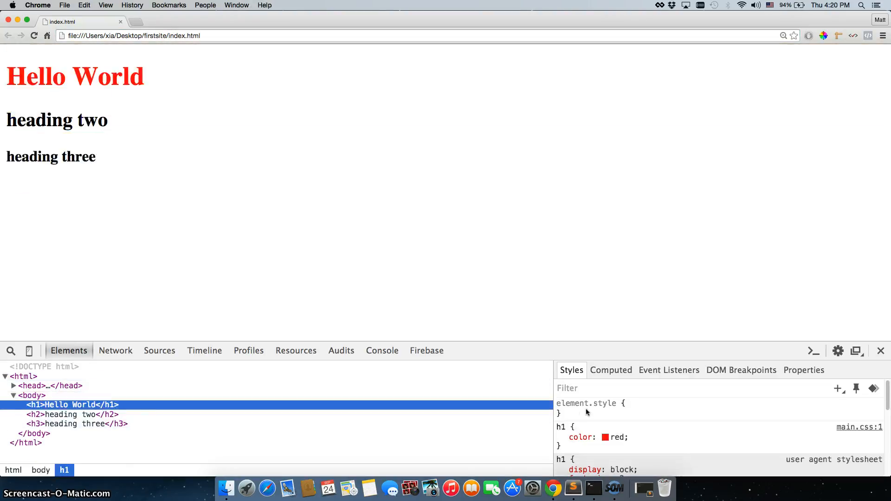
pyautogui.click(561, 430)
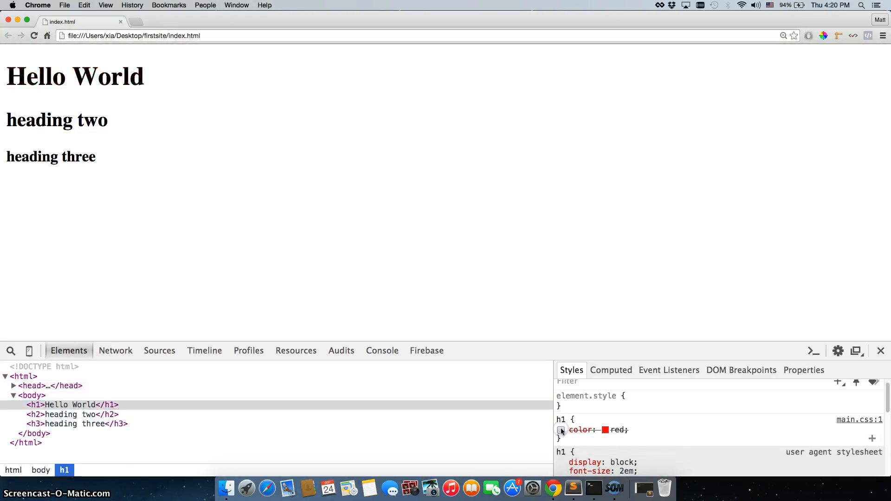
pyautogui.click(561, 429)
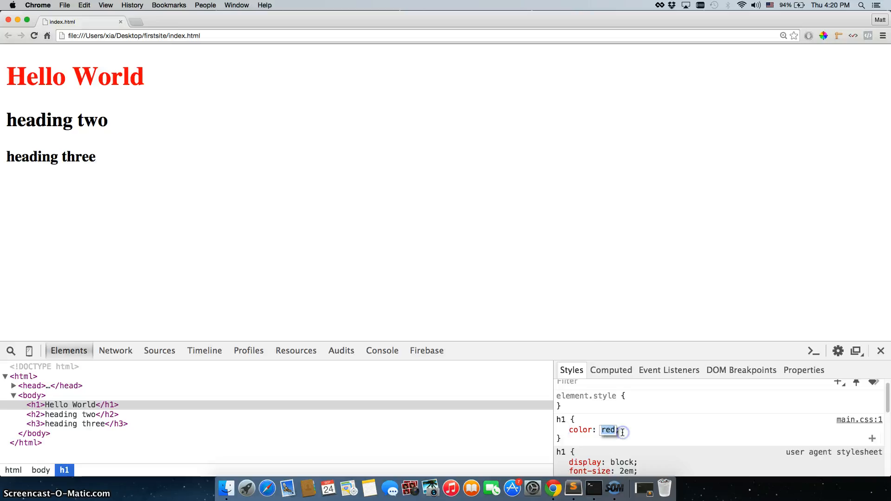
pyautogui.write('green')
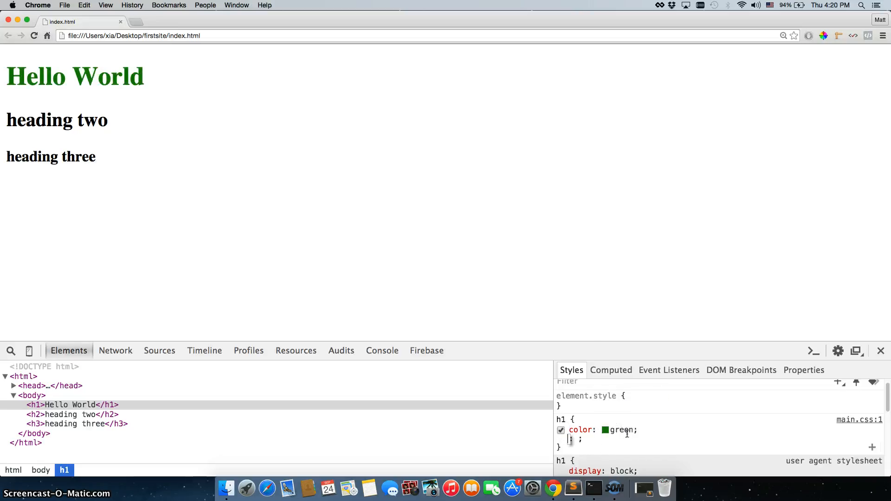
pyautogui.write('font-size')
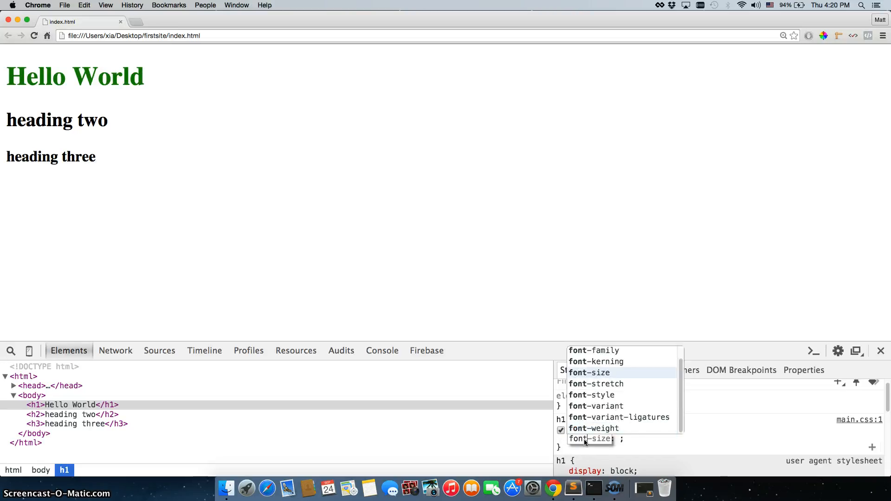
pyautogui.write('5px')
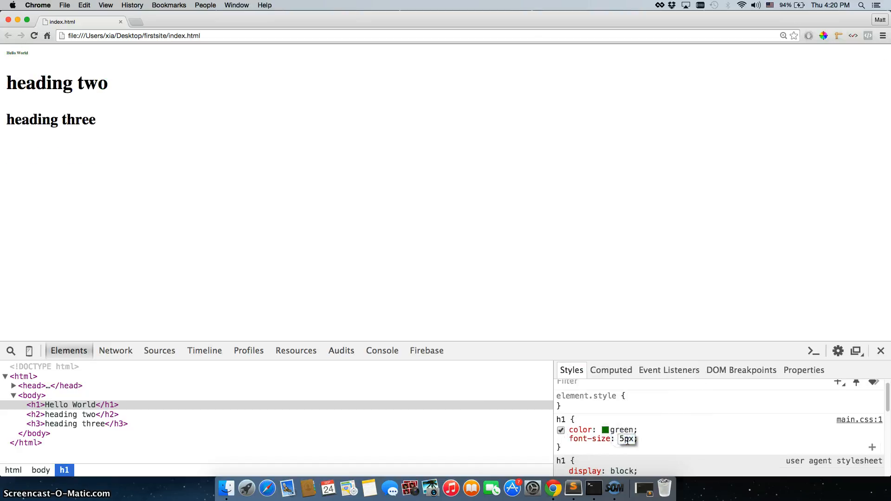
pyautogui.write('0')
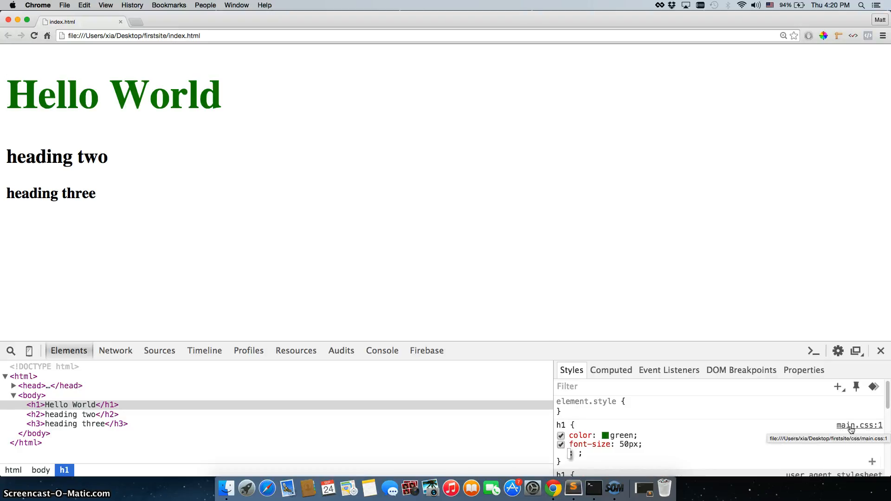
pyautogui.moveTo(601, 415)
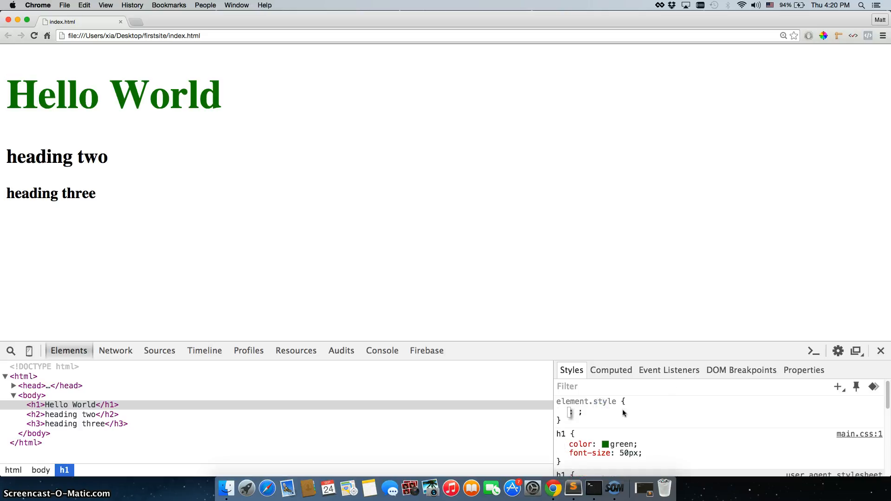
pyautogui.moveTo(606, 415)
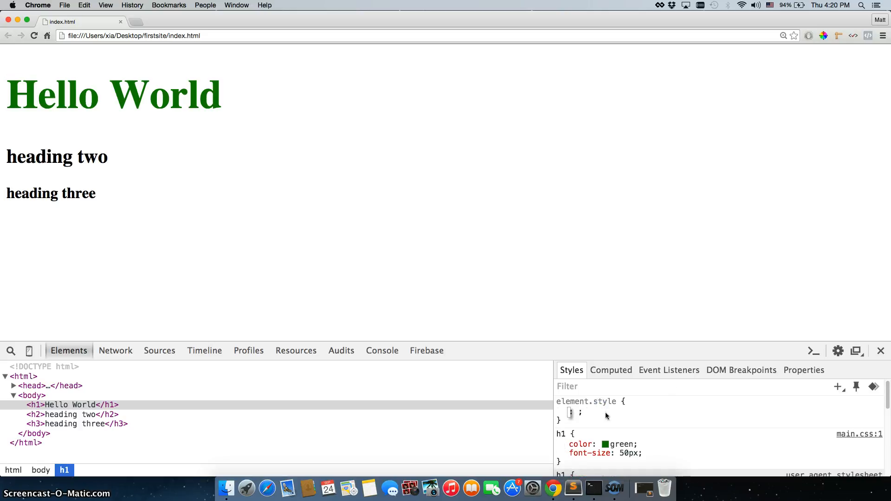
pyautogui.moveTo(625, 413)
pyautogui.write('margin-left: 100px;')
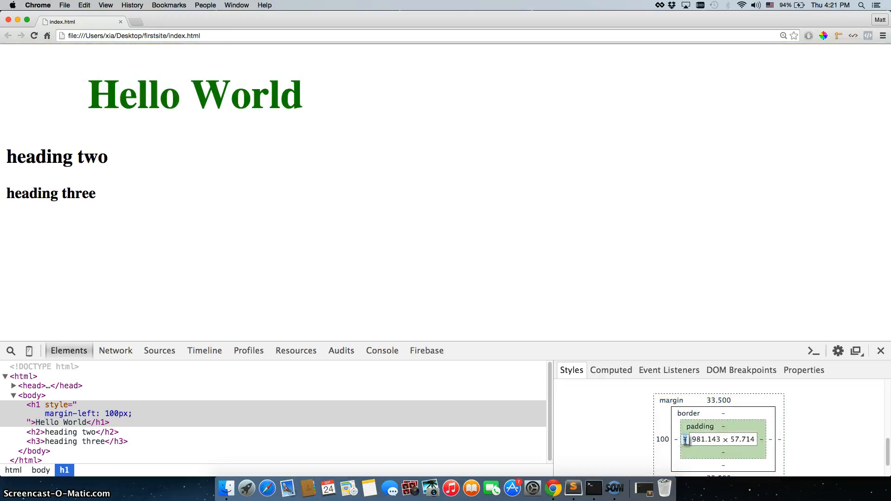
# Step: Add padding-left: 50px to the h1's element.style
pyautogui.write('padding-left: 50px;')
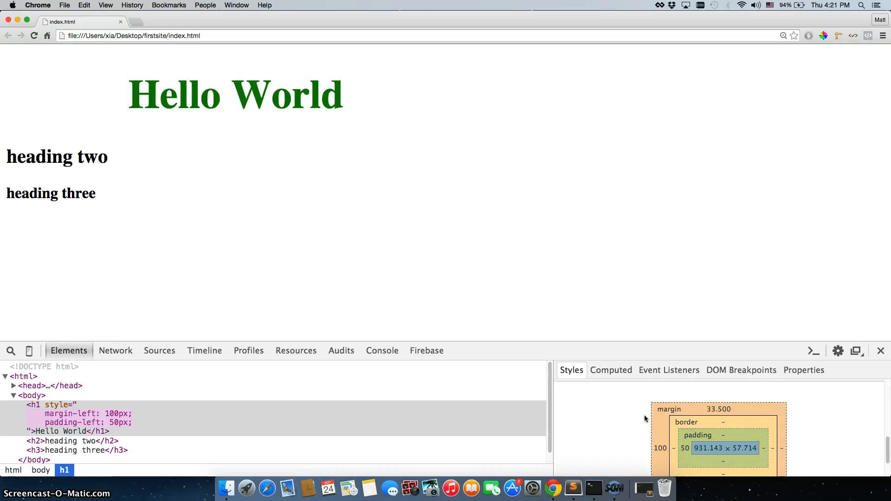